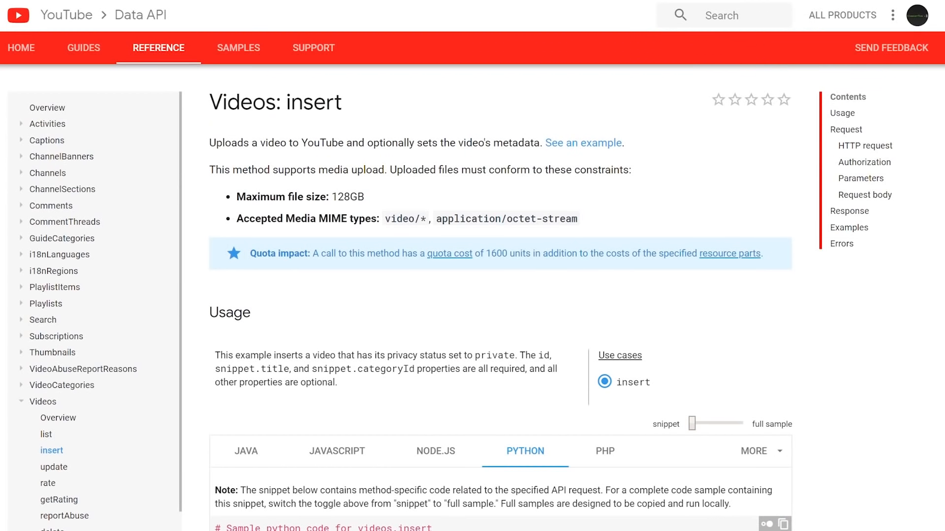
- Scroll the Videos: insert page through the Python sample to the file and part parameters
scroll("down", 3)
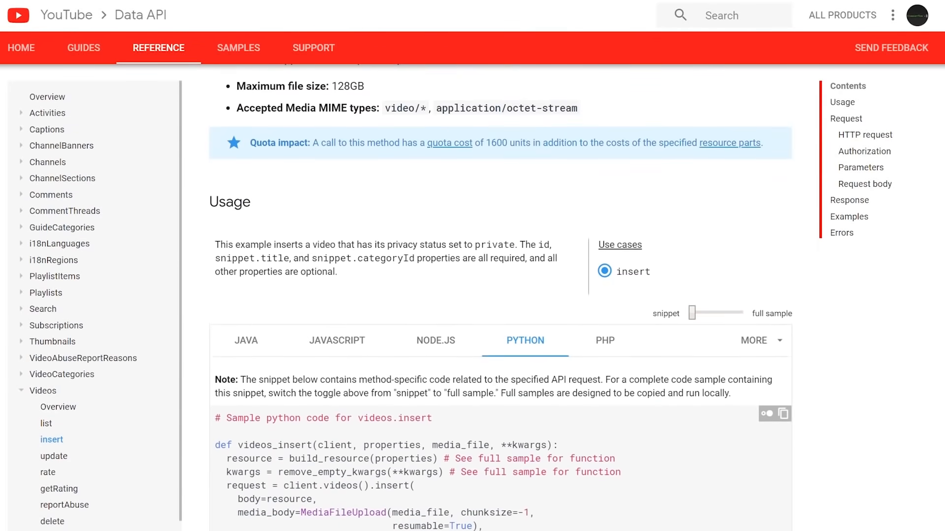
scroll("down", 3)
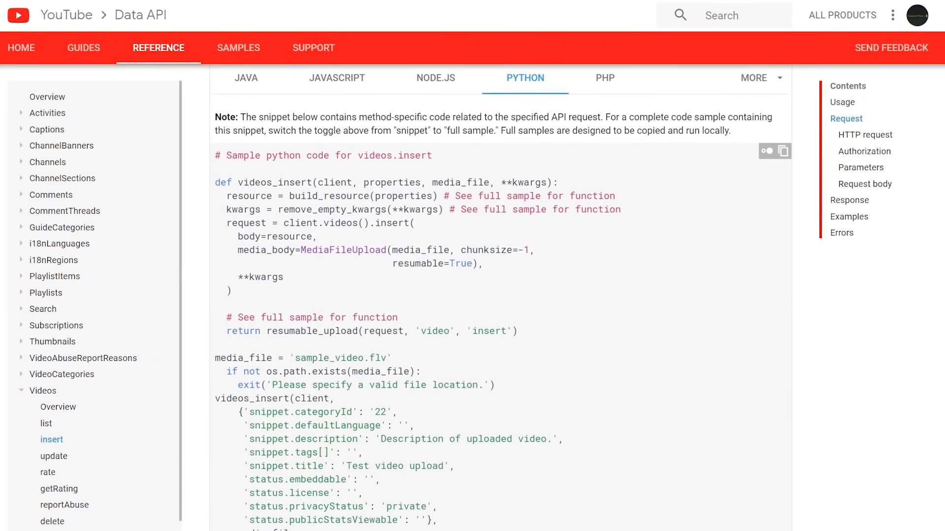
scroll("down", 3)
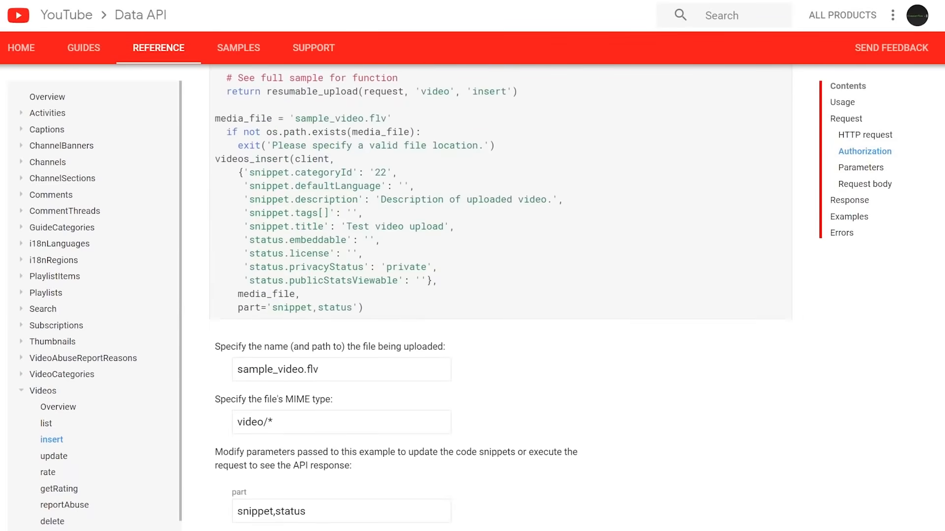
scroll("down", 3)
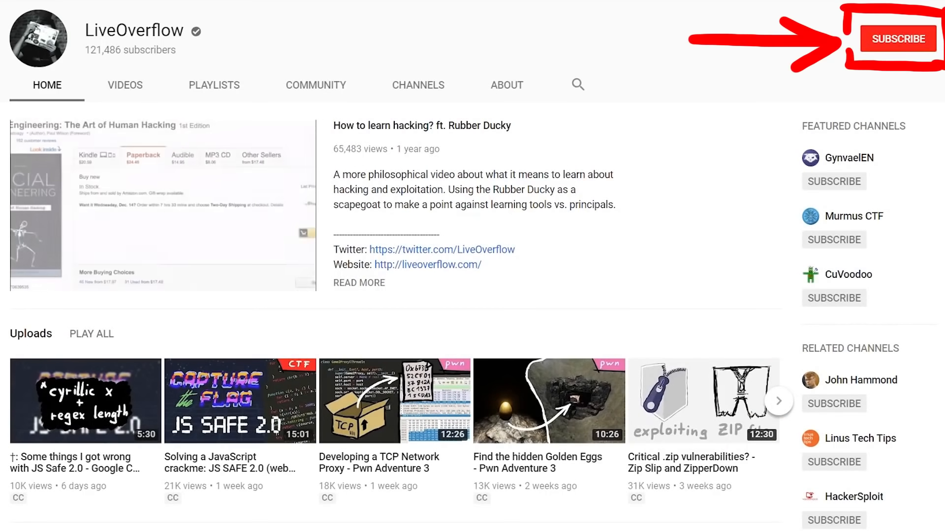
- Browse LiveOverflow's videos and playlists, then open the Pwn Adventure 3: Pwnie Island playlist
left_click(124, 85)
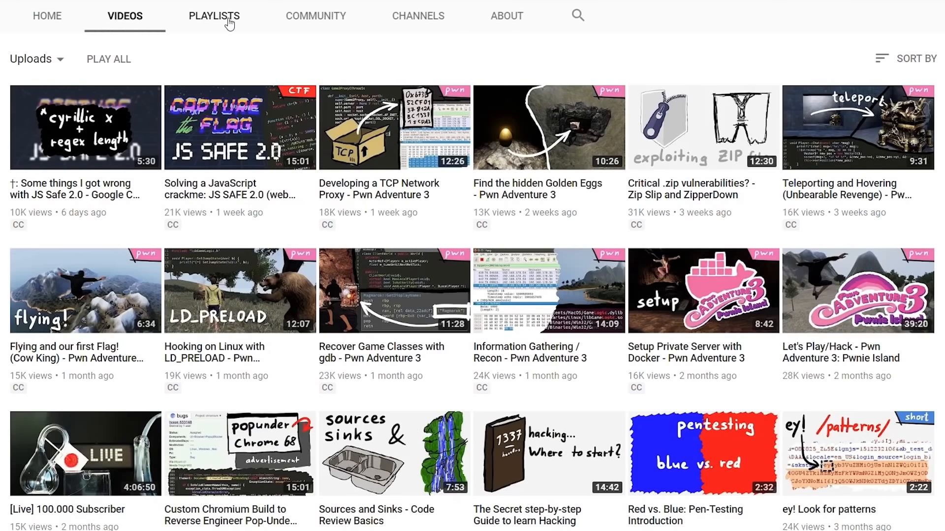
left_click(213, 15)
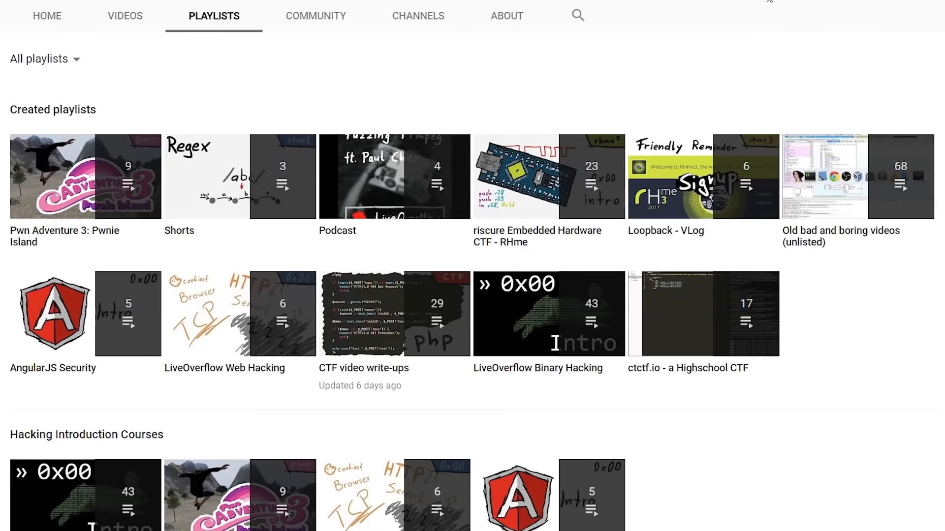
left_click(85, 176)
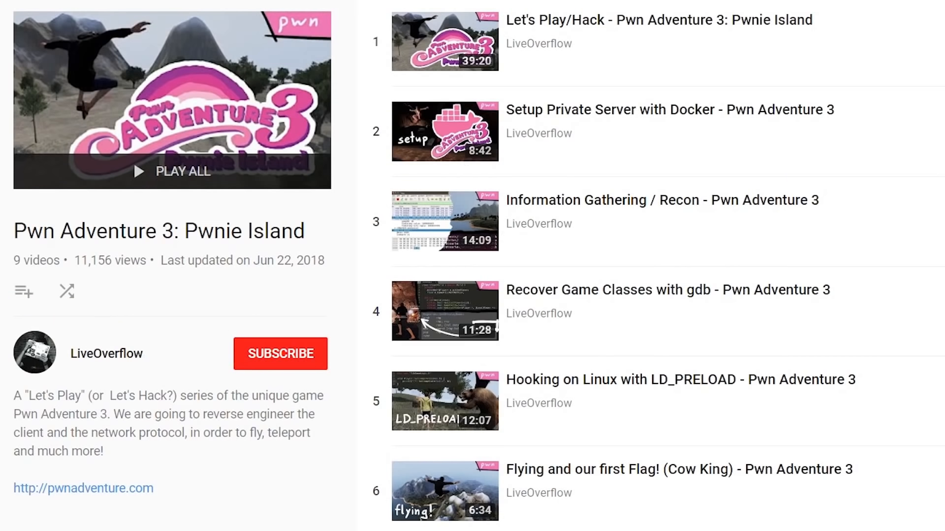
mouse_move(301, 373)
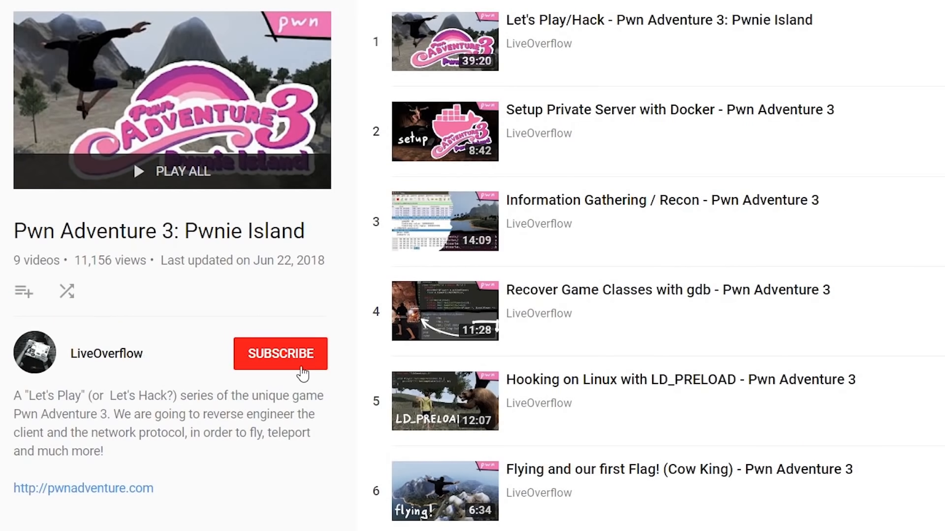